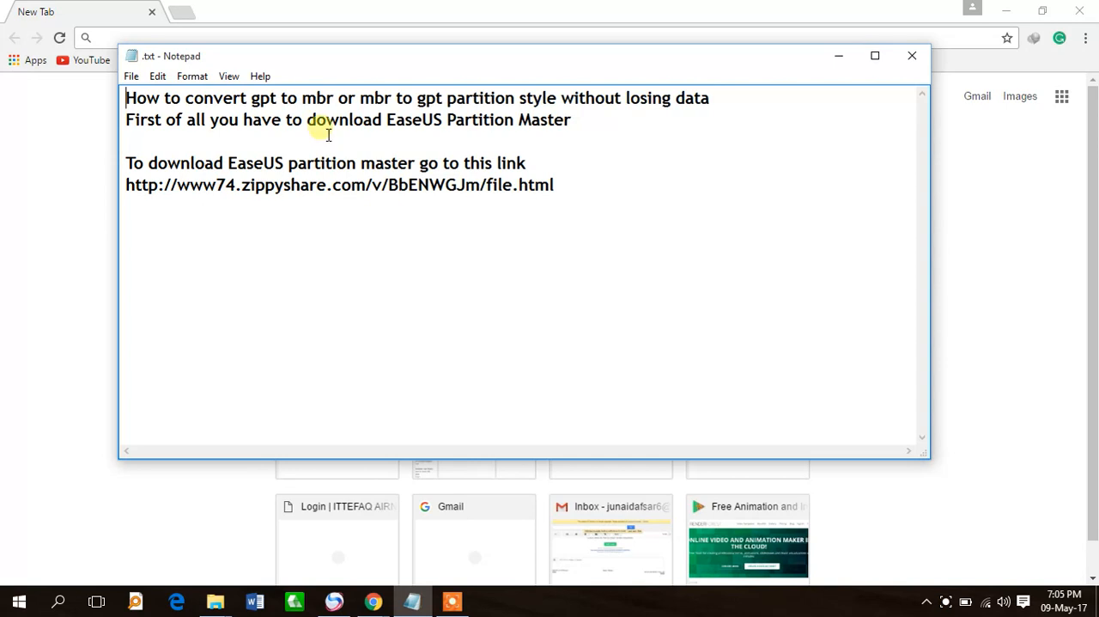
Highlight the GPT-to-MBR title in the Notepad notes, then bring the new Chrome tab forward.
{"action": "left_click_drag", "start_coordinate": [249, 98], "coordinate": [326, 98]}
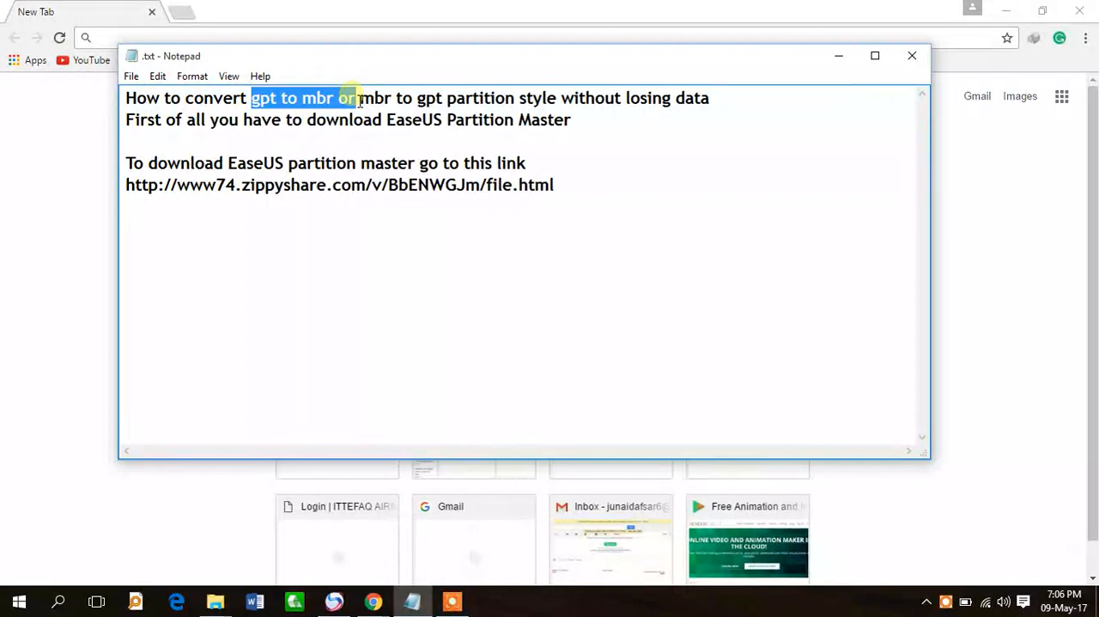
{"action": "left_click", "coordinate": [447, 121]}
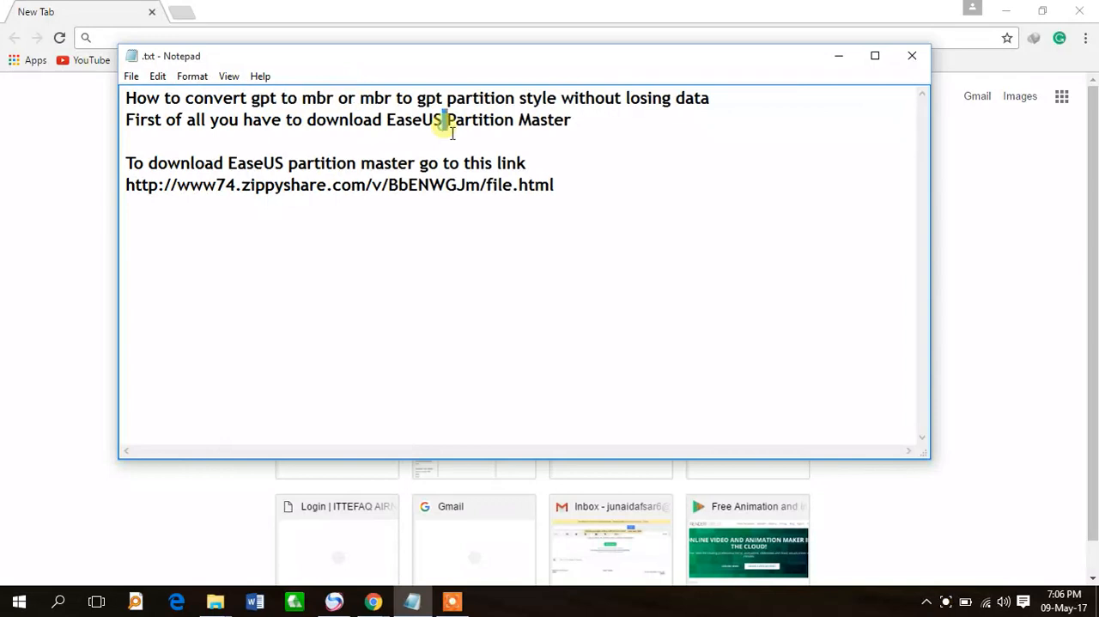
{"action": "left_click", "coordinate": [559, 184]}
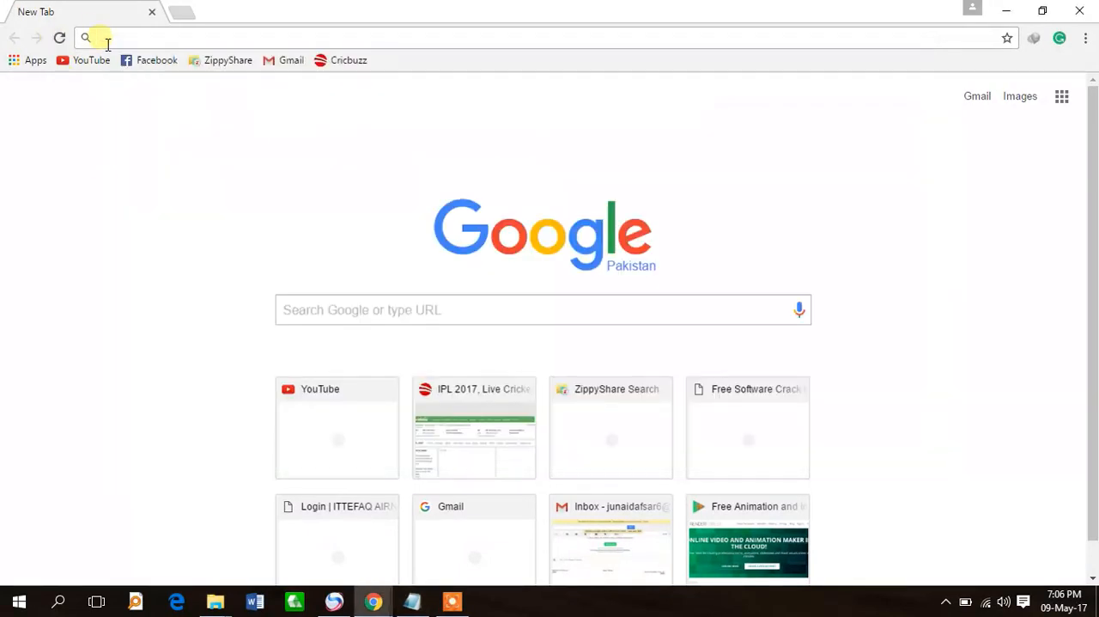
{"action": "type", "text": "http://www74.zippyshare.com/v/BbENWGJm/file.html"}
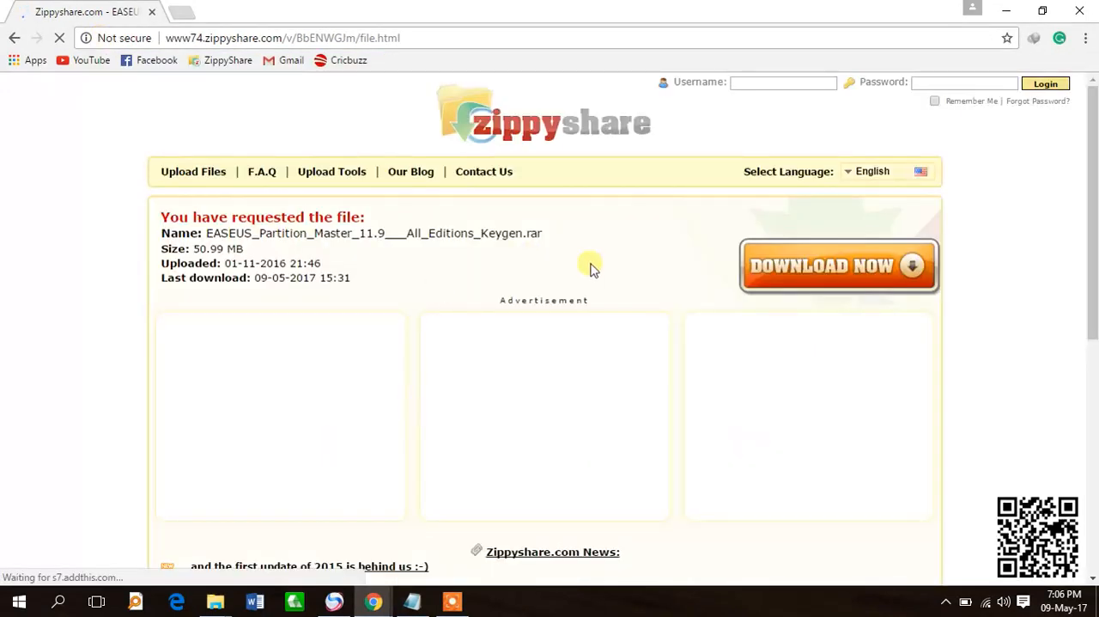
{"action": "left_click", "coordinate": [838, 265]}
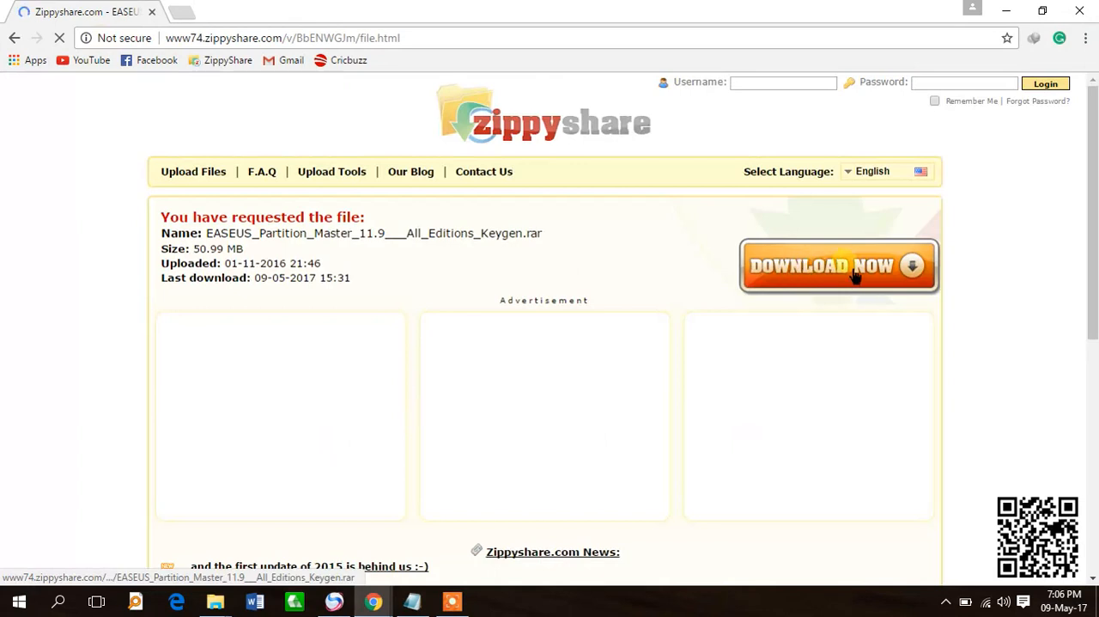
{"action": "left_click", "coordinate": [838, 265]}
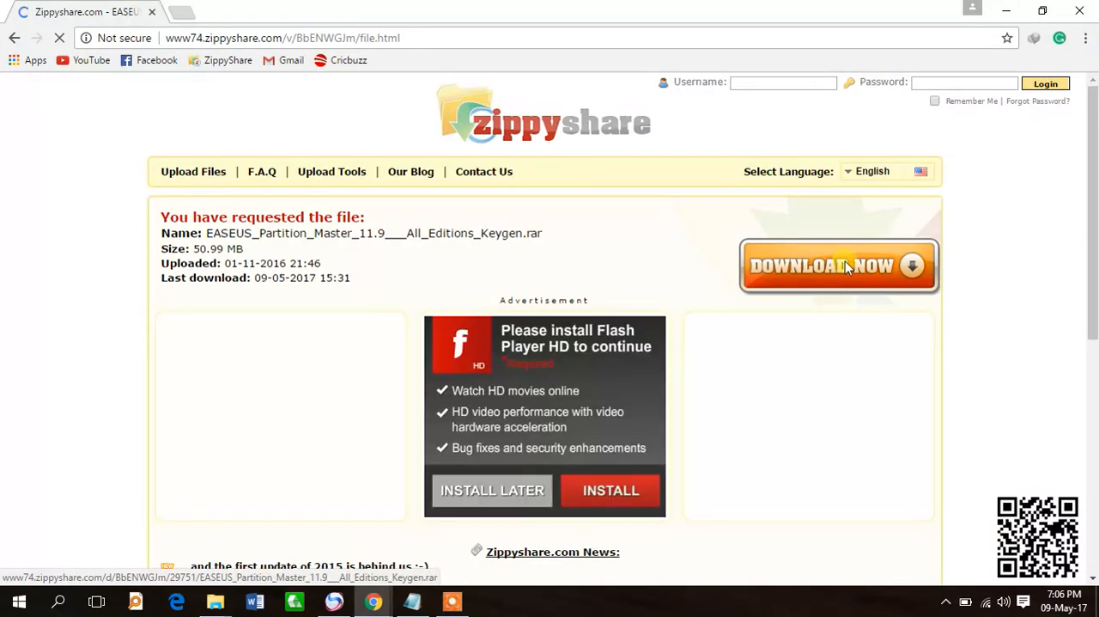
{"action": "left_click", "coordinate": [838, 265]}
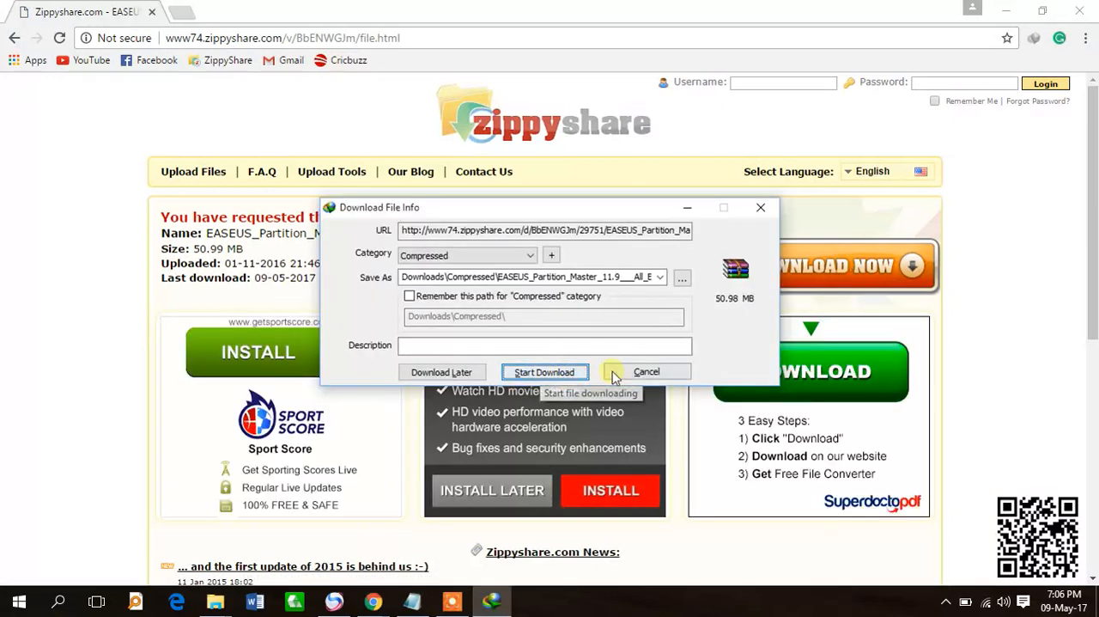
{"action": "left_click", "coordinate": [646, 372]}
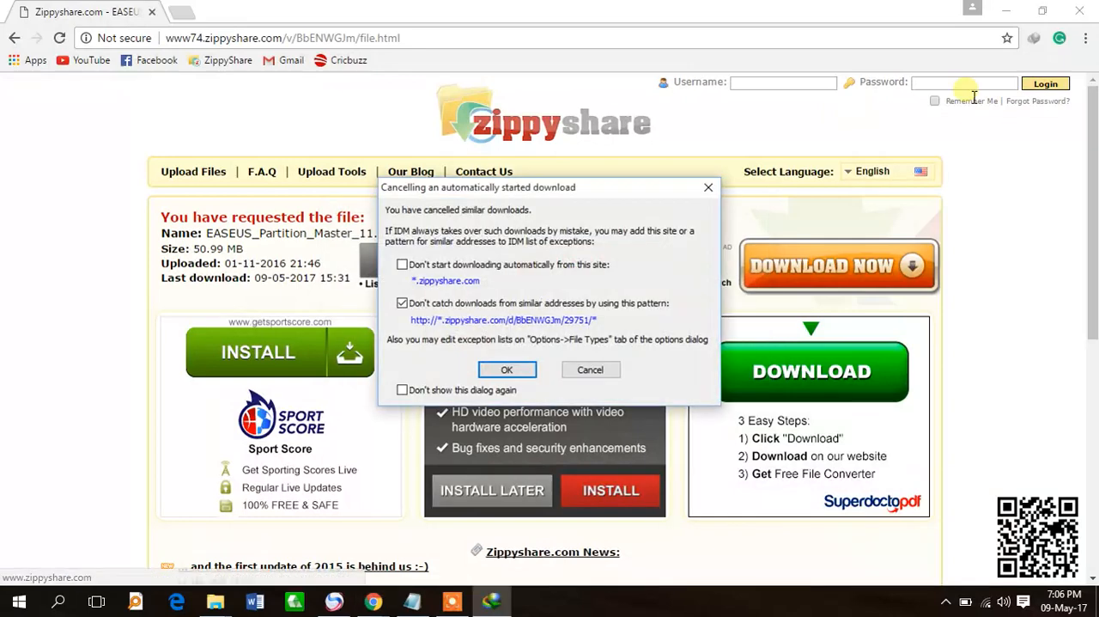
{"action": "left_click", "coordinate": [507, 369]}
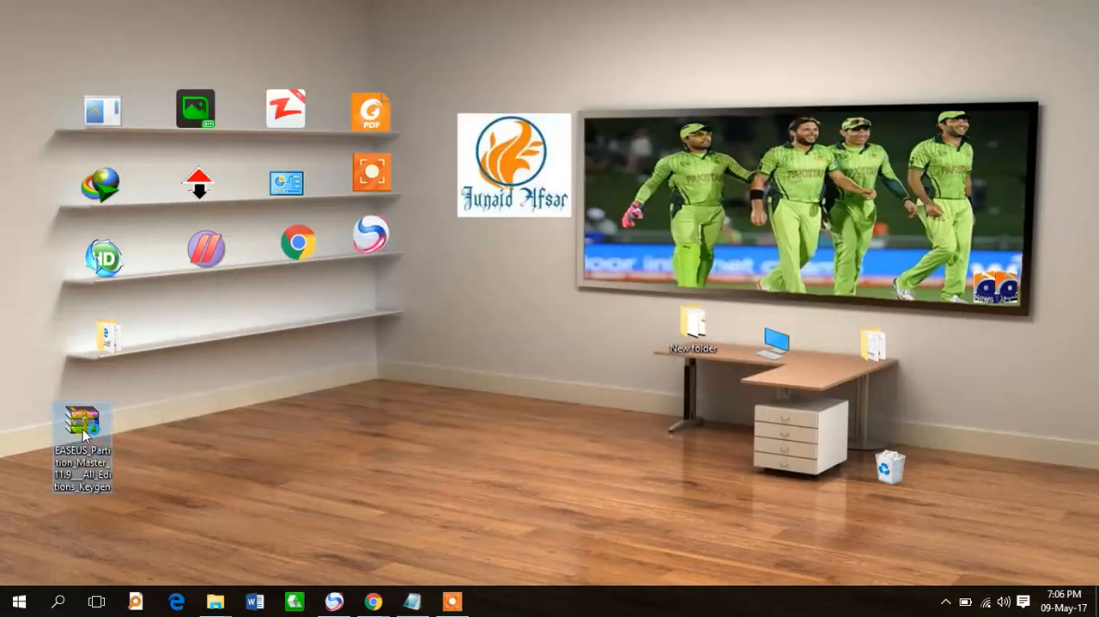
{"action": "mouse_move", "coordinate": [82, 429]}
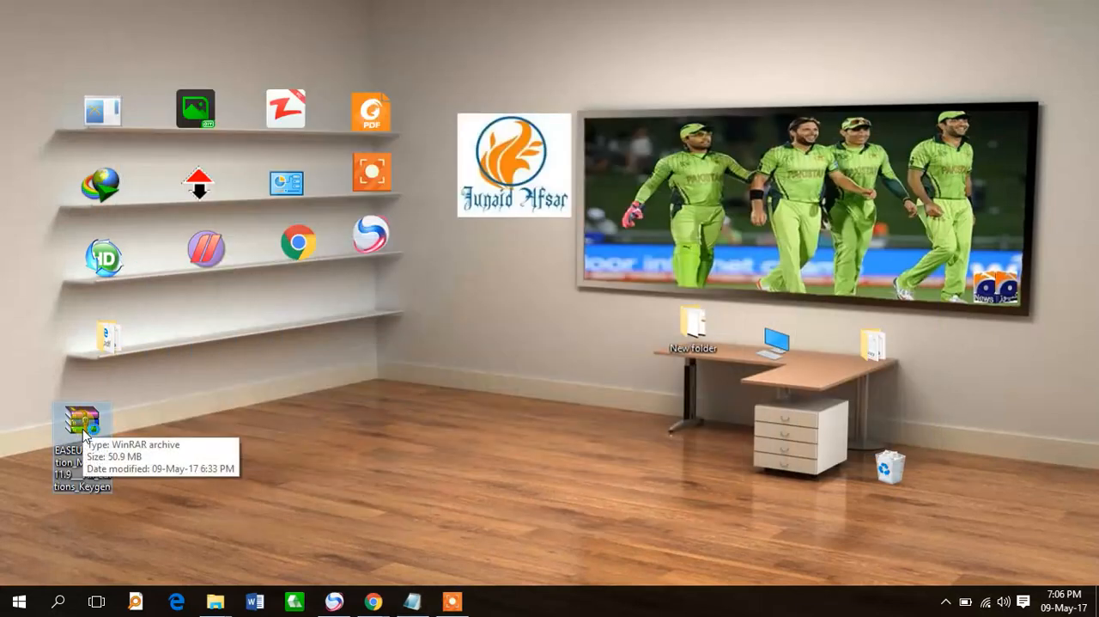
Open the EASEUS .rar archive in WinRAR and run its setup.exe.
{"action": "double_click", "coordinate": [83, 421]}
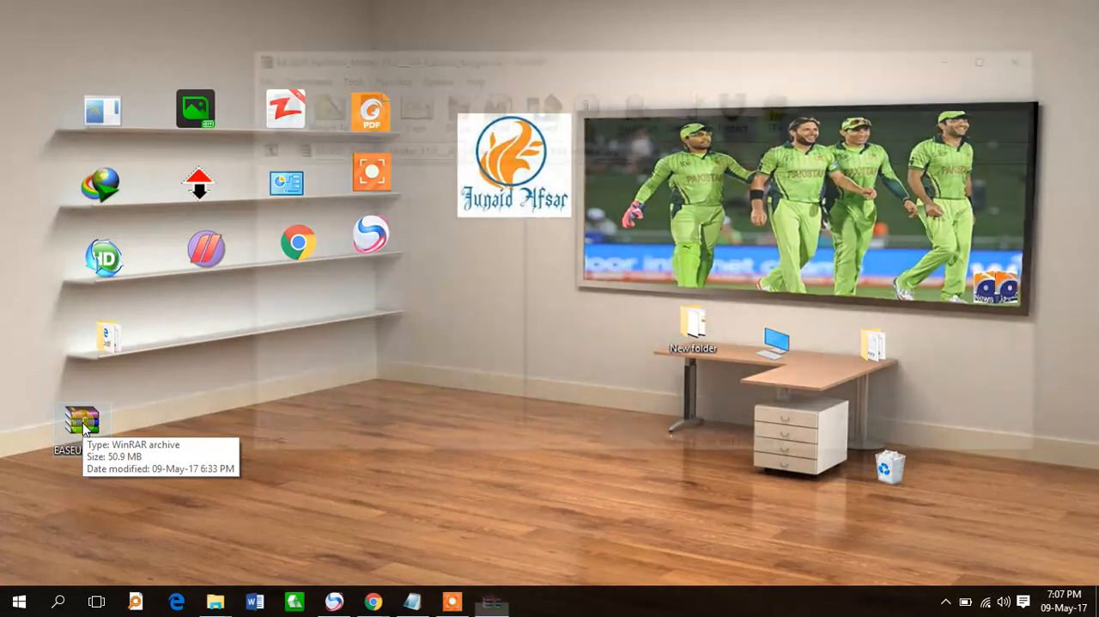
{"action": "double_click", "coordinate": [82, 421]}
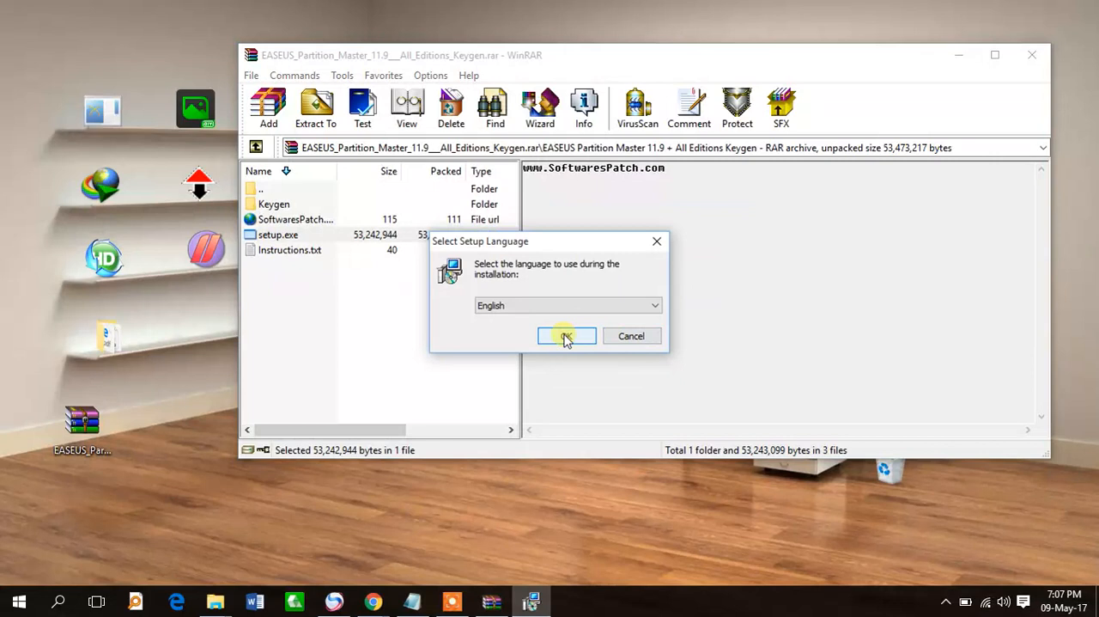
Install the Trial Edition in English to the default folder with default icons and finish setup.
{"action": "left_click", "coordinate": [567, 335]}
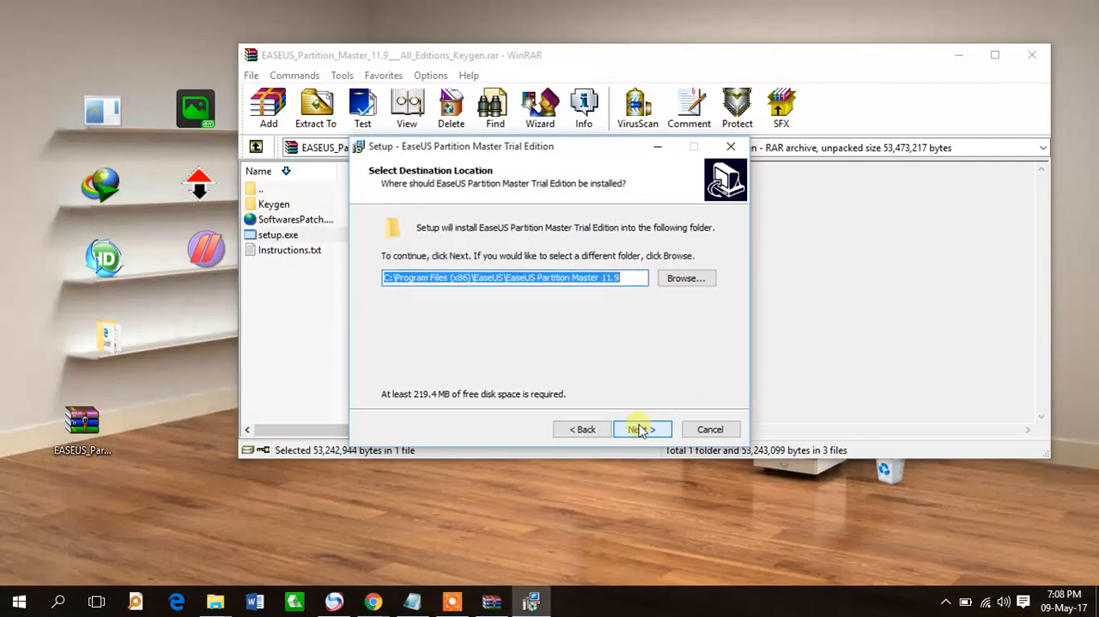
{"action": "left_click", "coordinate": [643, 429]}
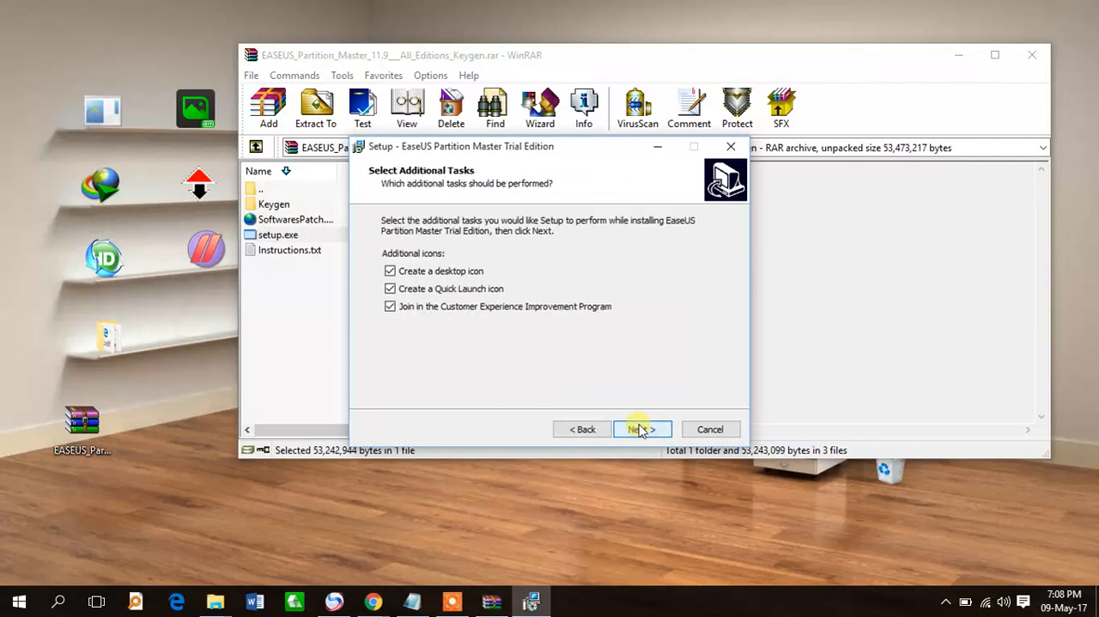
{"action": "left_click", "coordinate": [642, 430]}
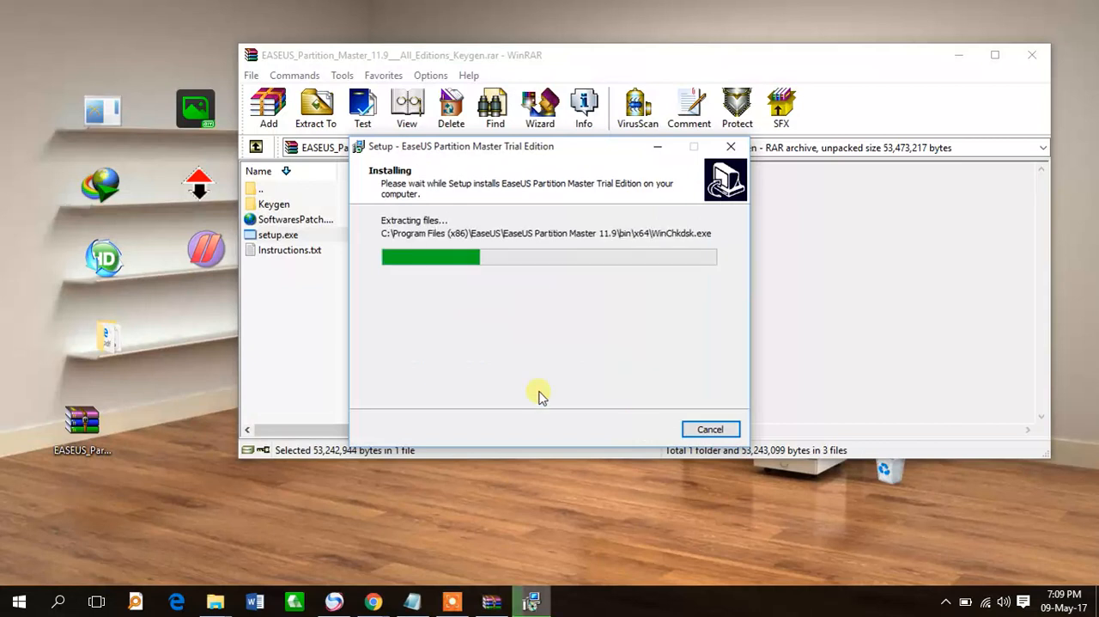
{"action": "mouse_move", "coordinate": [311, 477]}
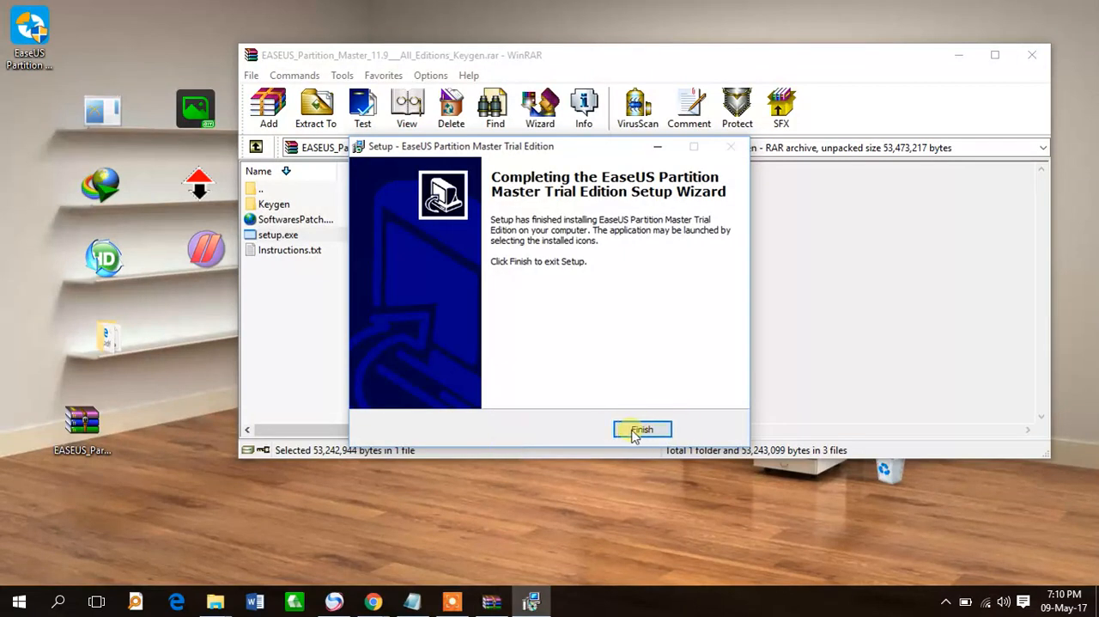
{"action": "left_click", "coordinate": [643, 429]}
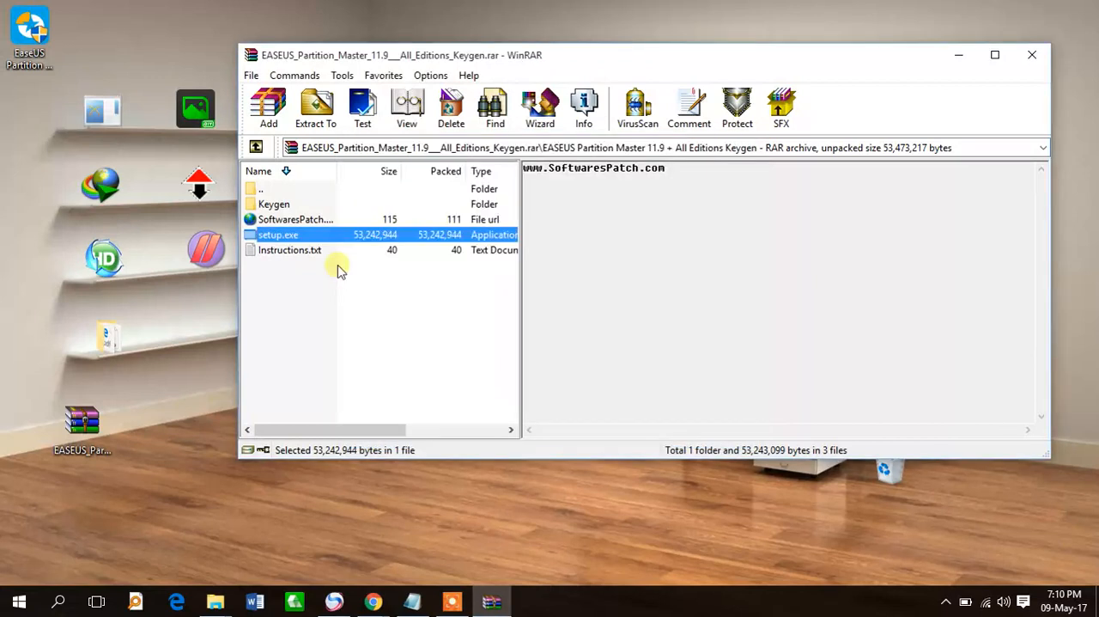
{"action": "mouse_move", "coordinate": [274, 206]}
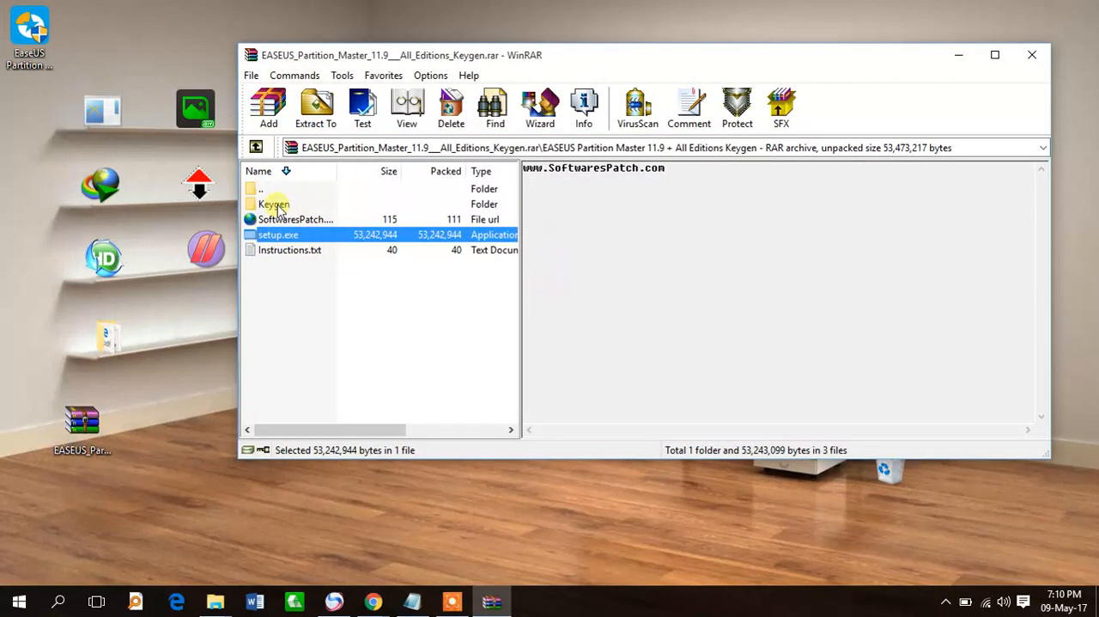
Run the epm11_keygen executable from the archive's Keygen folder.
{"action": "double_click", "coordinate": [275, 203]}
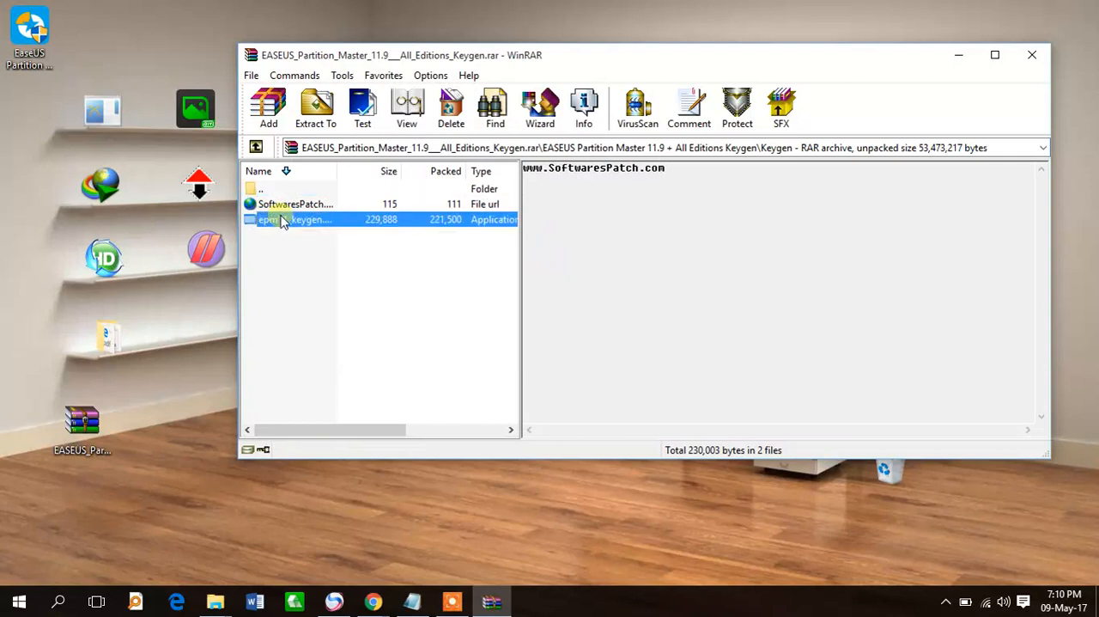
{"action": "double_click", "coordinate": [295, 220]}
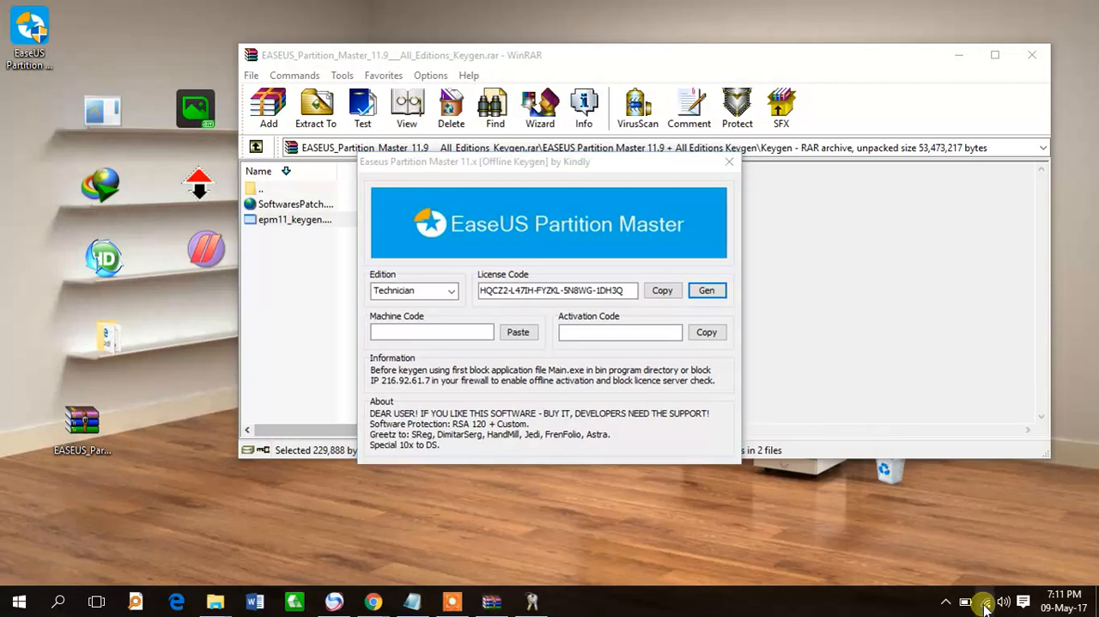
Set the keygen's Edition to Unlimited to produce a matching license code.
{"action": "left_click", "coordinate": [984, 602]}
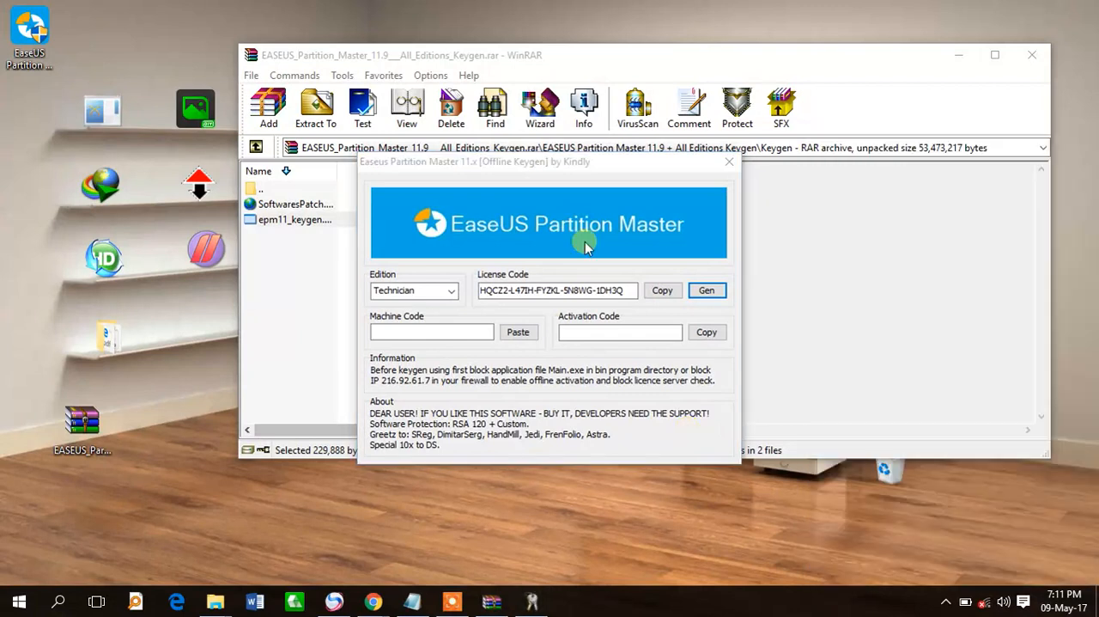
{"action": "left_click", "coordinate": [450, 291]}
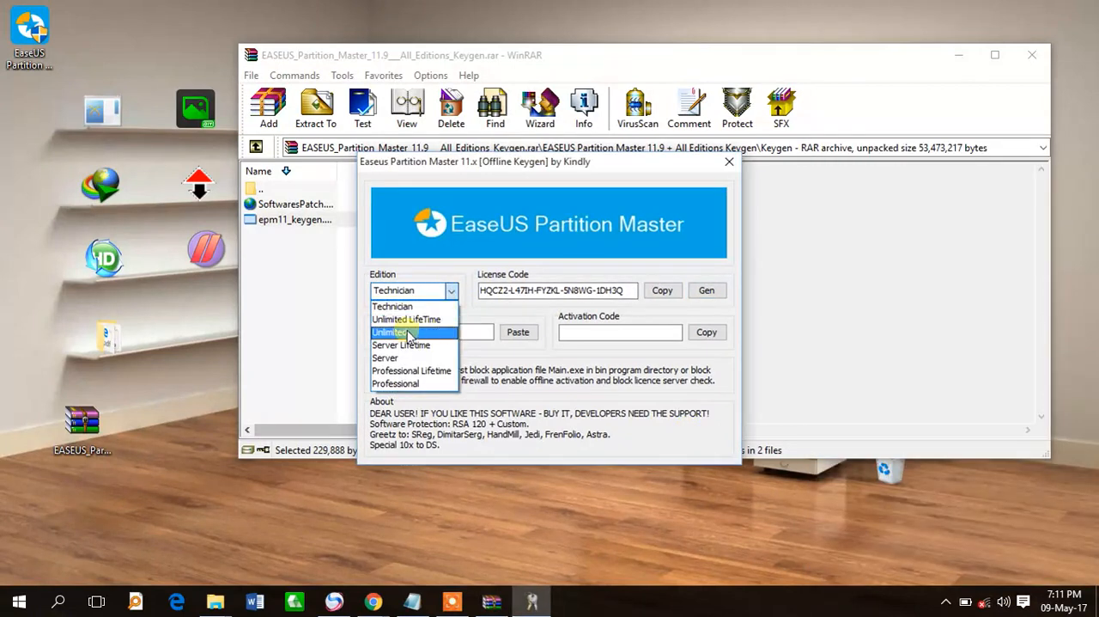
{"action": "left_click", "coordinate": [406, 319]}
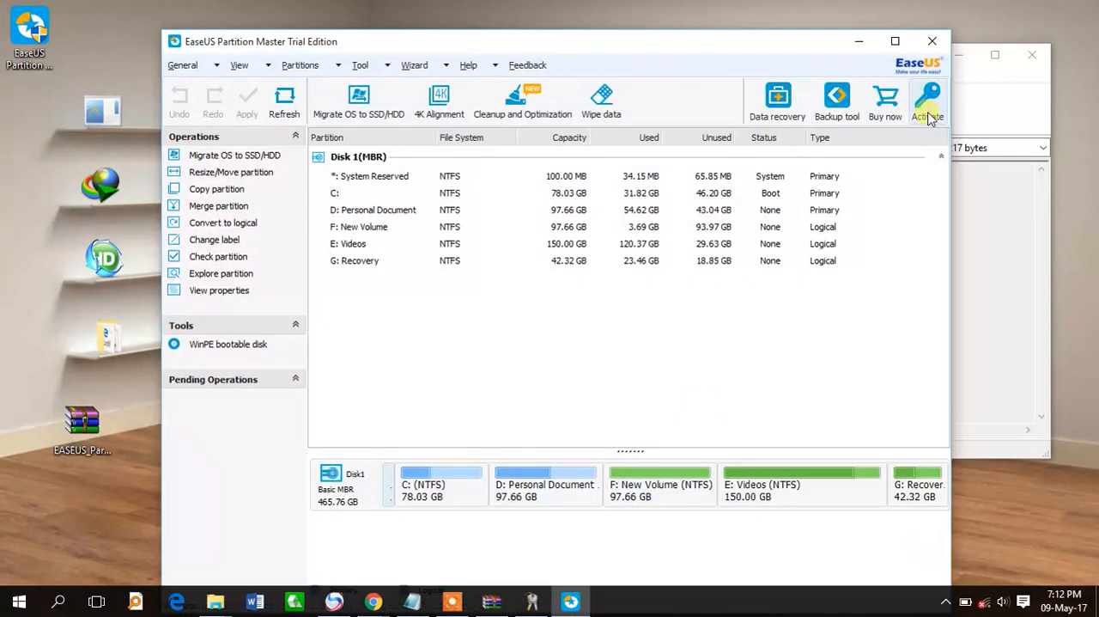
{"action": "left_click", "coordinate": [927, 100]}
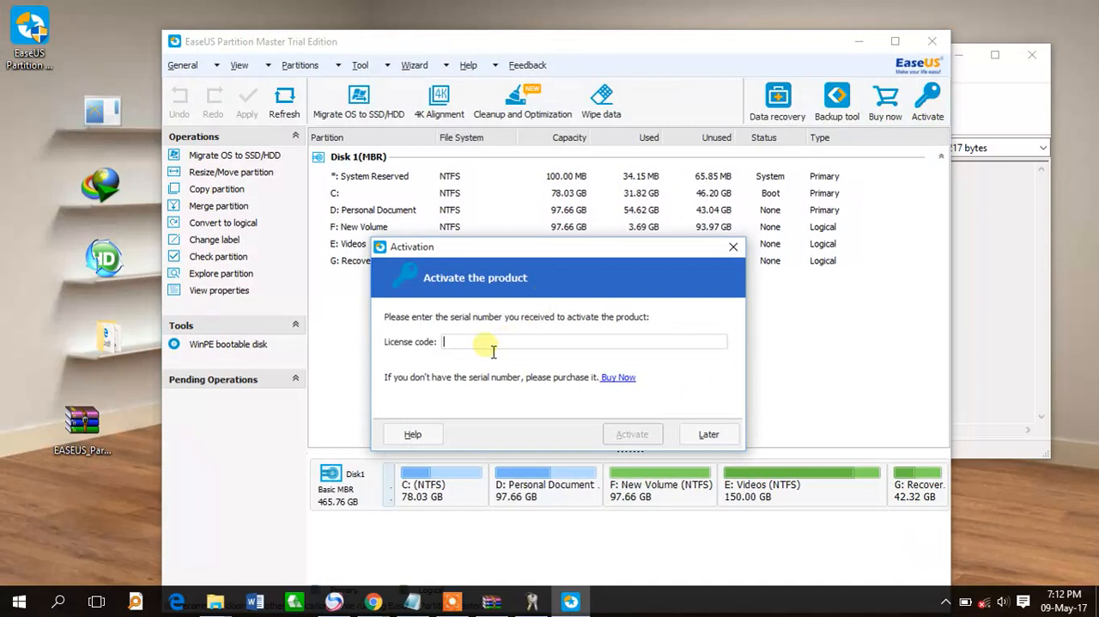
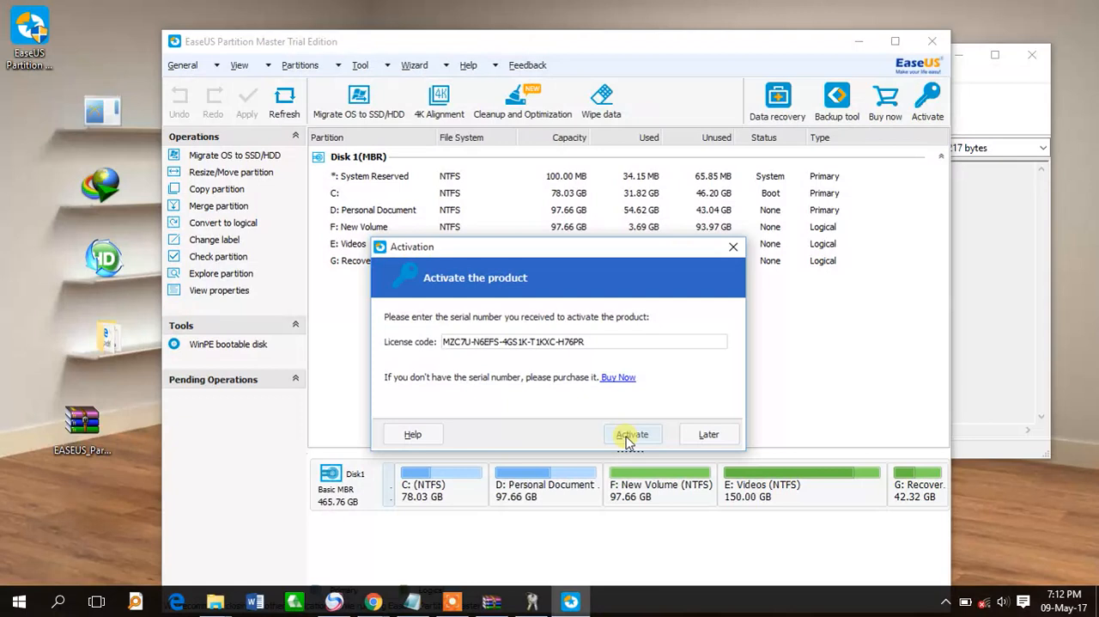
{"action": "left_click", "coordinate": [632, 433]}
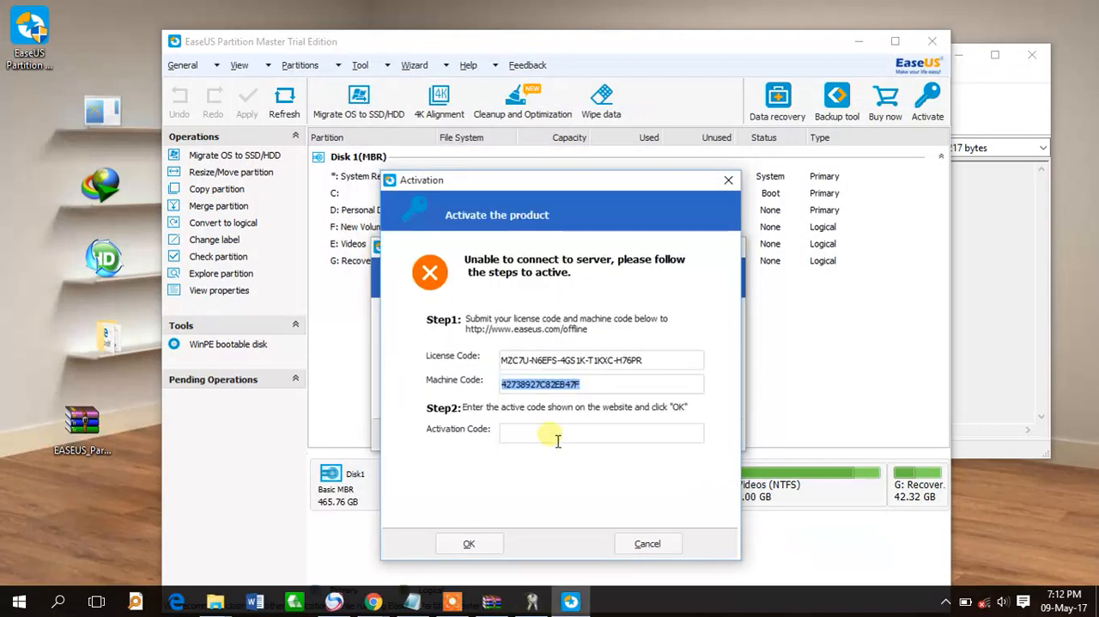
{"action": "left_click", "coordinate": [601, 433]}
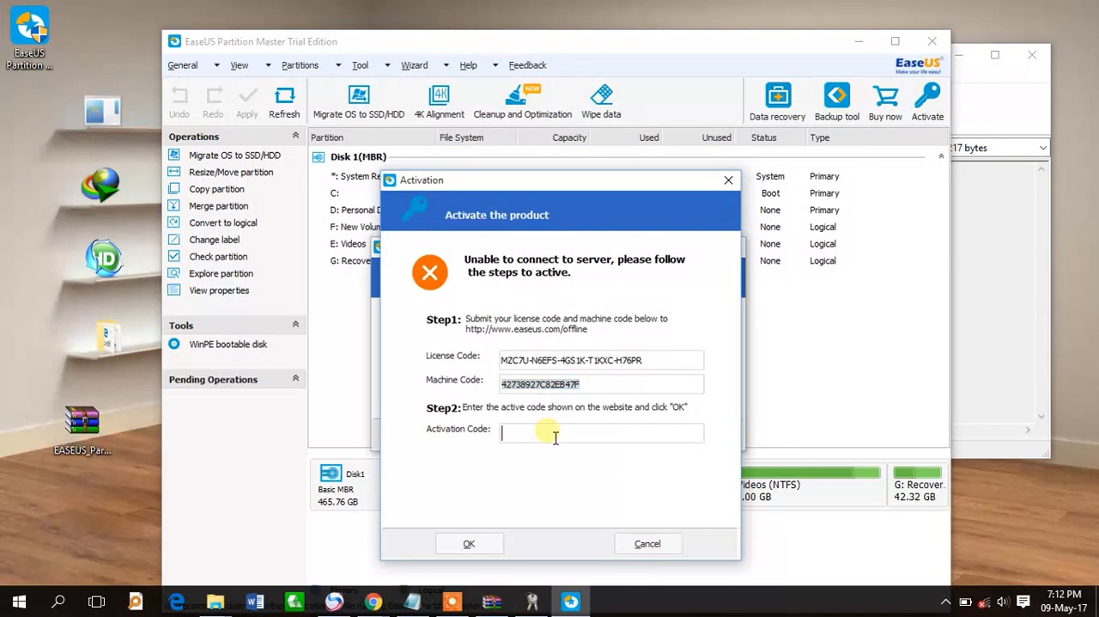
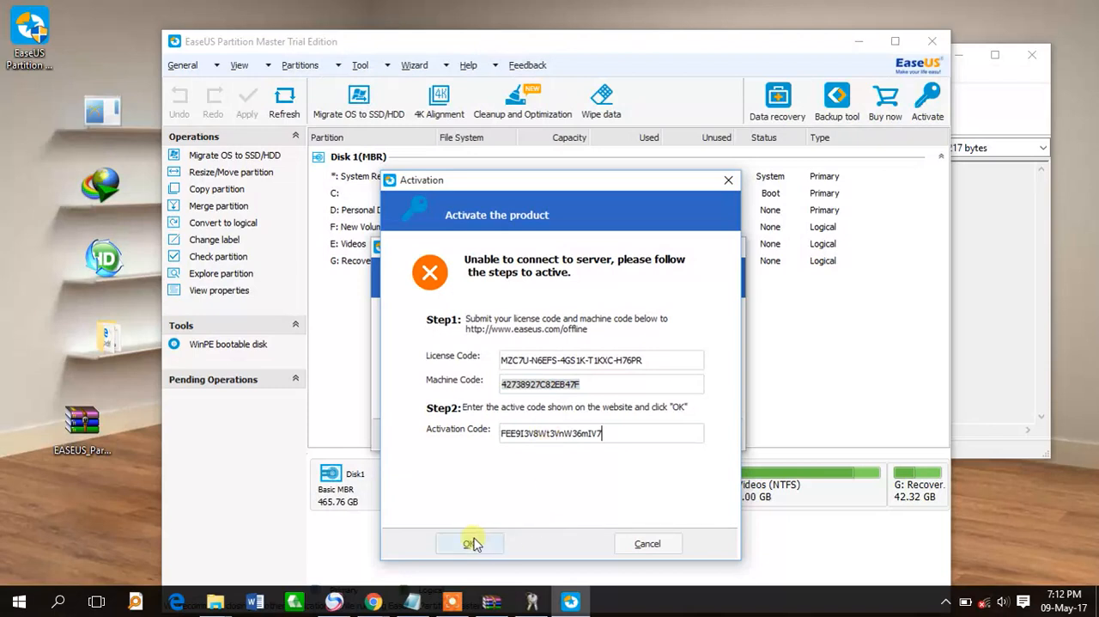
{"action": "left_click", "coordinate": [471, 542]}
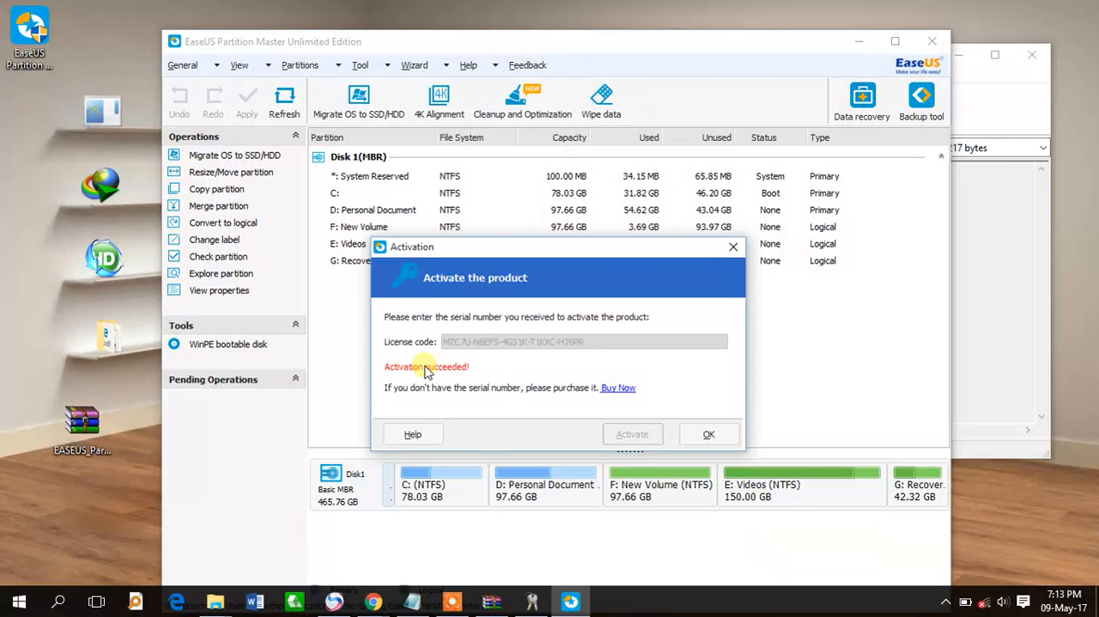
{"action": "left_click", "coordinate": [708, 432]}
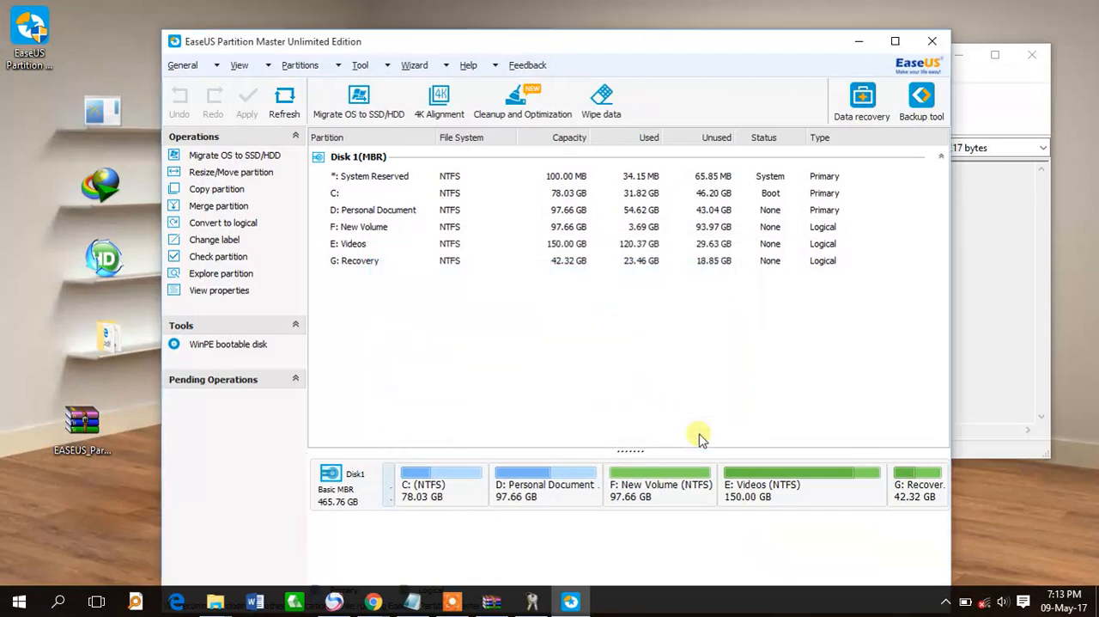
{"action": "mouse_move", "coordinate": [374, 196]}
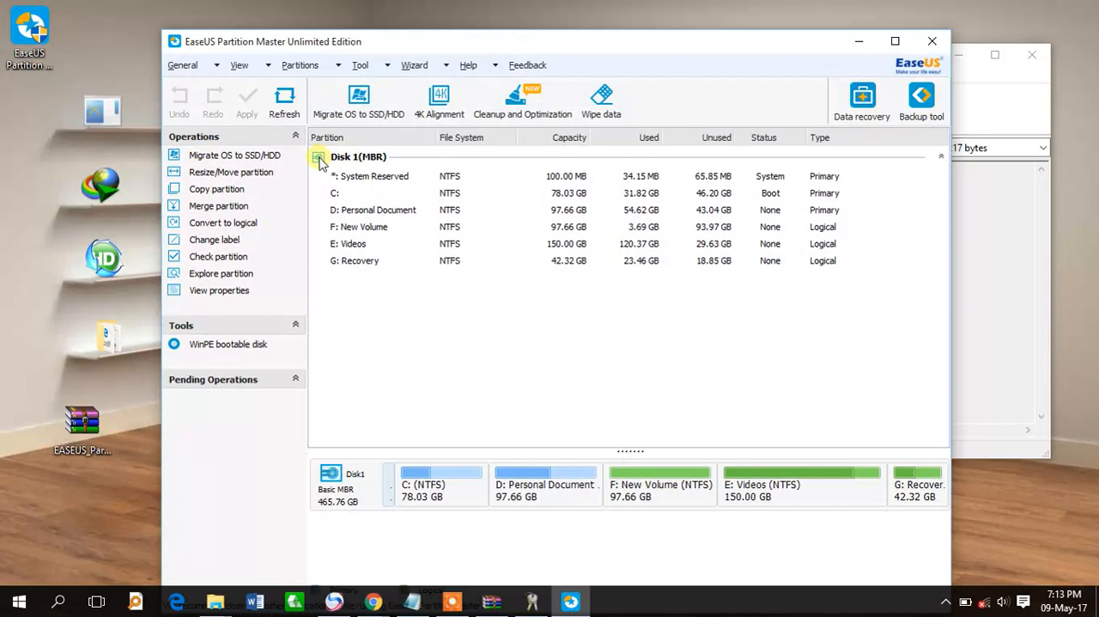
Queue Convert MBR to GPT on Disk 1 from its context menu.
{"action": "right_click", "coordinate": [359, 156]}
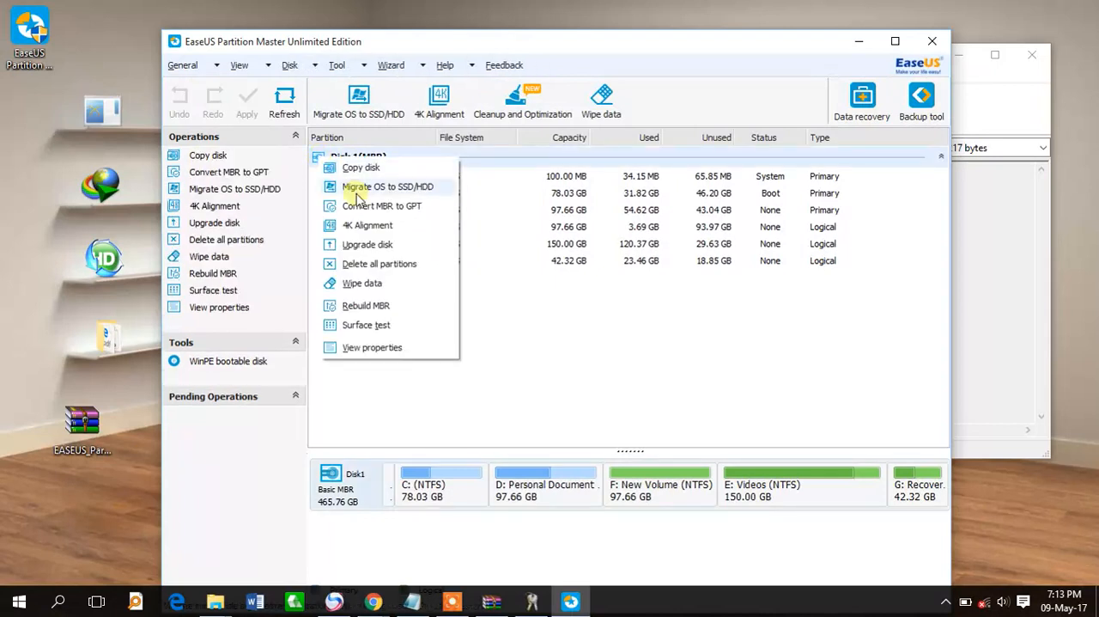
{"action": "mouse_move", "coordinate": [382, 206]}
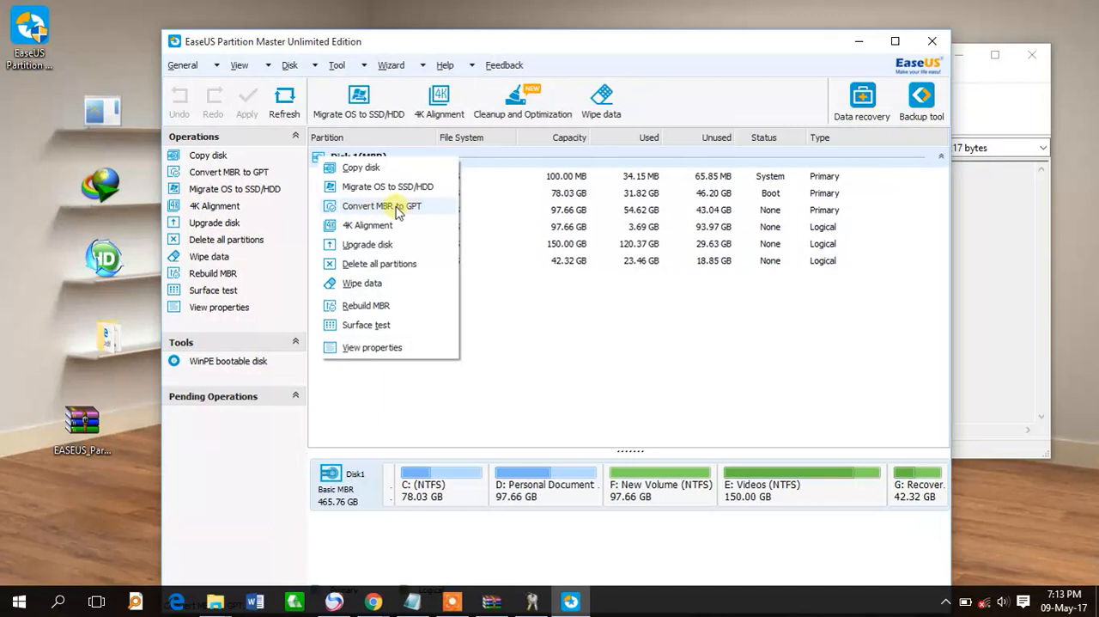
{"action": "left_click", "coordinate": [382, 206]}
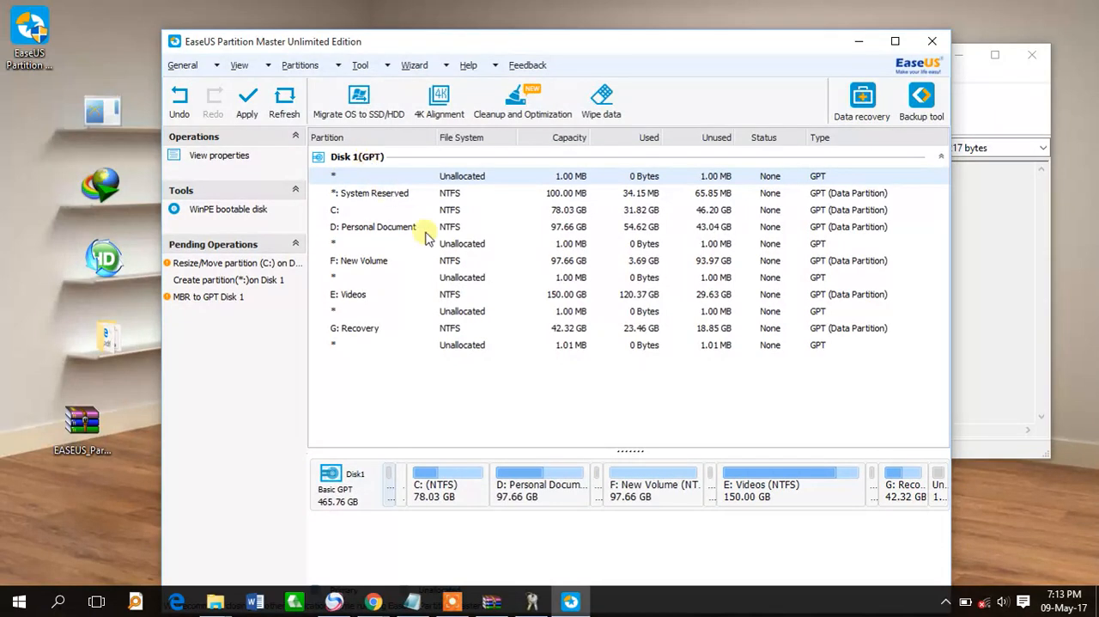
{"action": "mouse_move", "coordinate": [453, 255]}
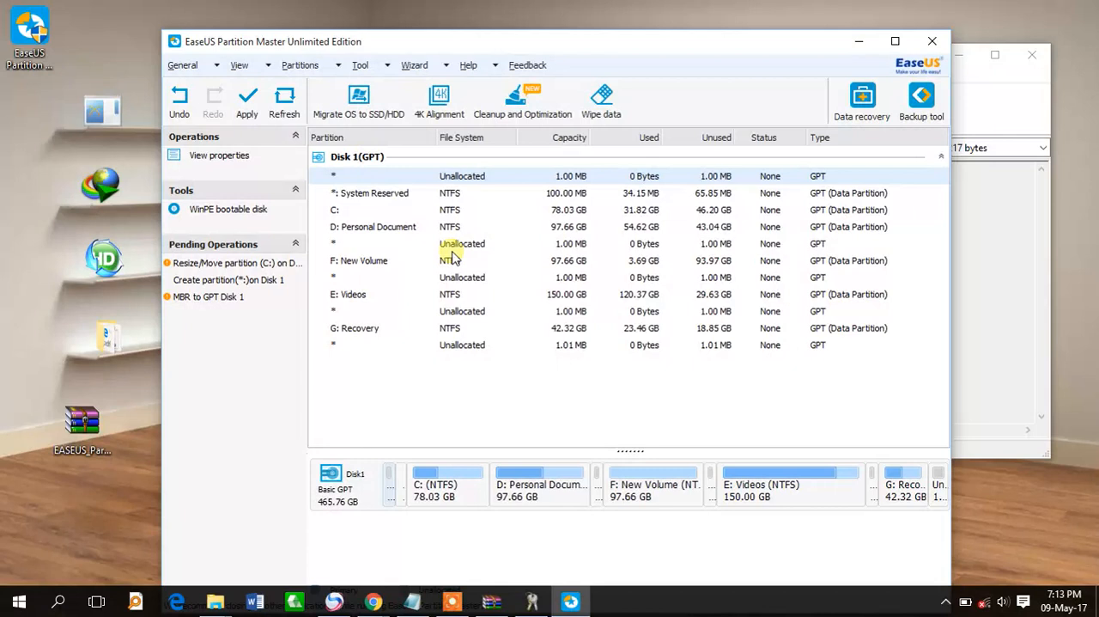